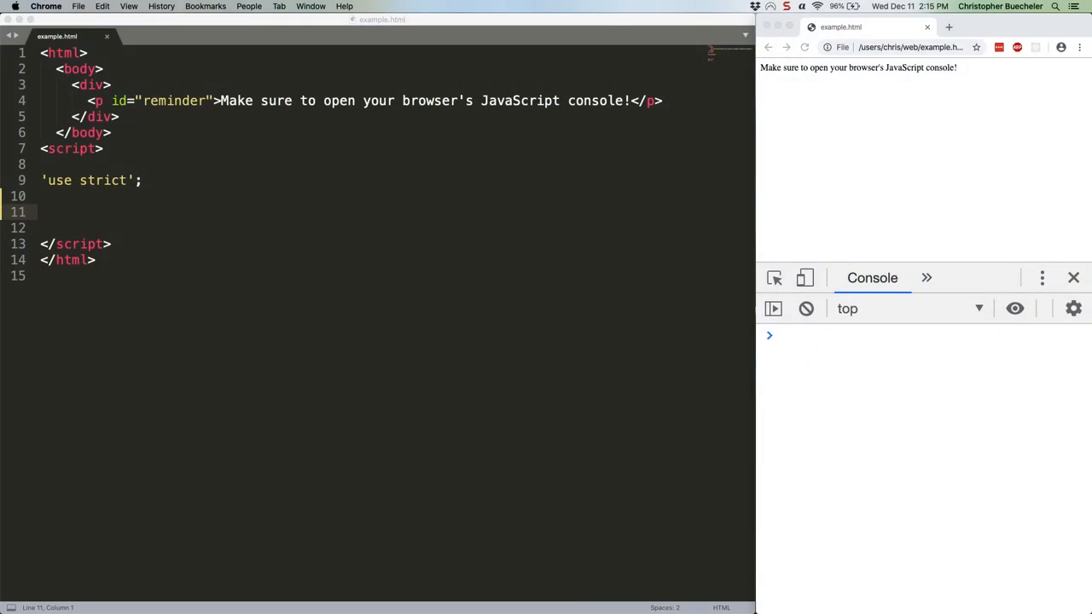
Step: Declare let output and const x = 5, compute floor(random()*x+1) inside with(Math), log it, and comment 'use strict'
click(801, 335)
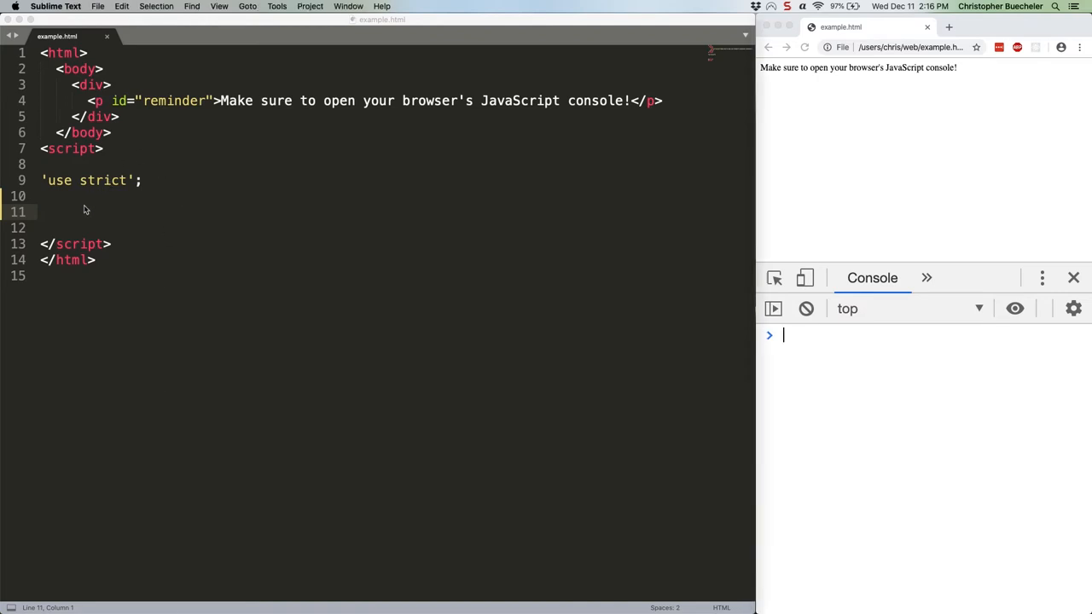
text(let output;)
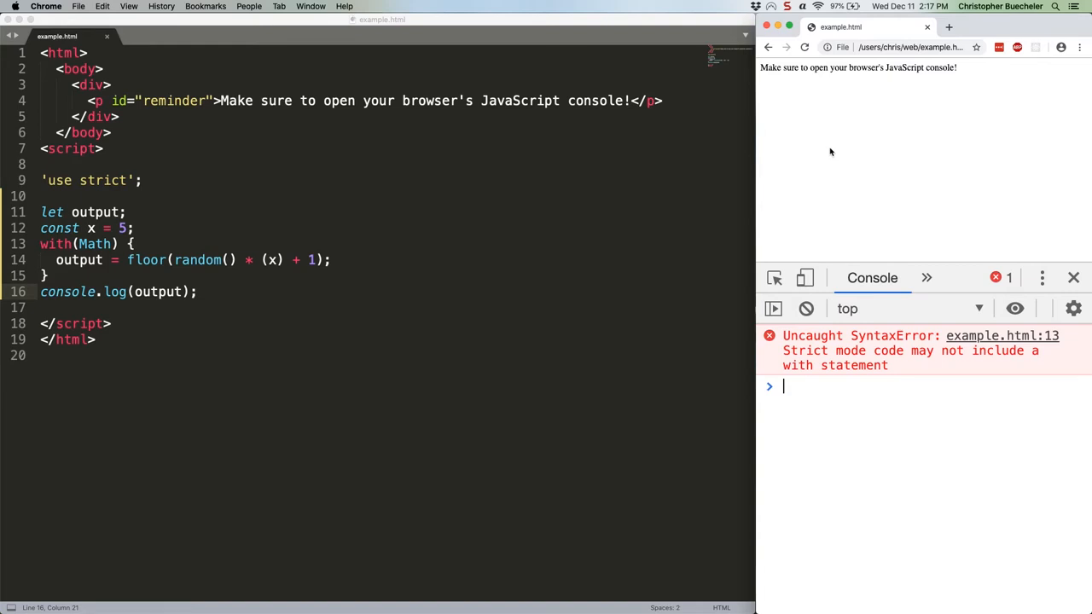
mouse_move(282, 53)
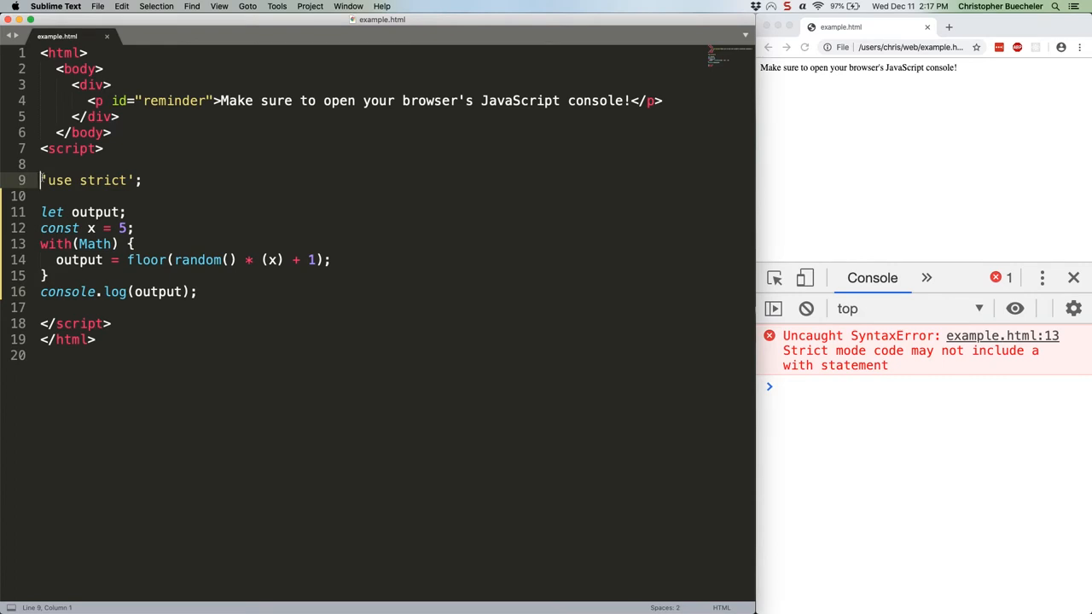
text(//)
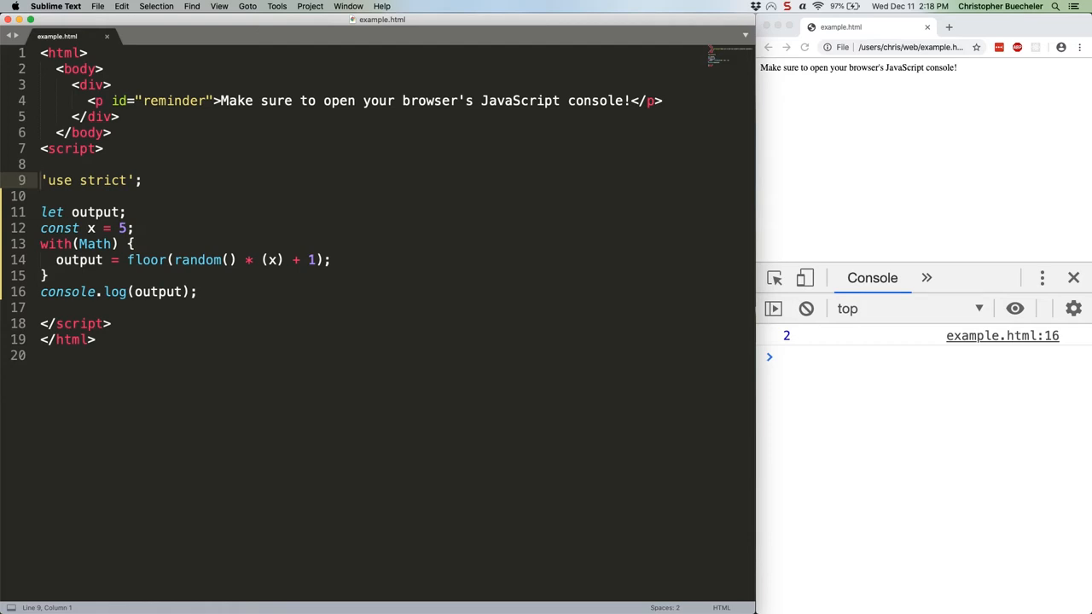
mouse_move(325, 437)
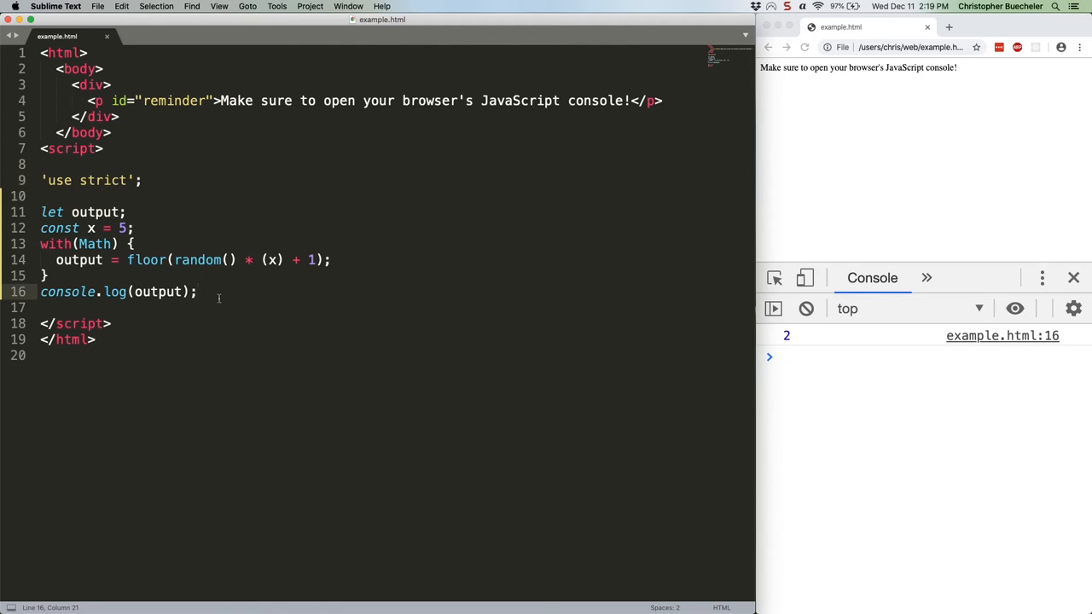
Step: Write the y = 10 / eval y / console.log(y) example using let, with 'use strict' commented out
drag(41, 196, 196, 291)
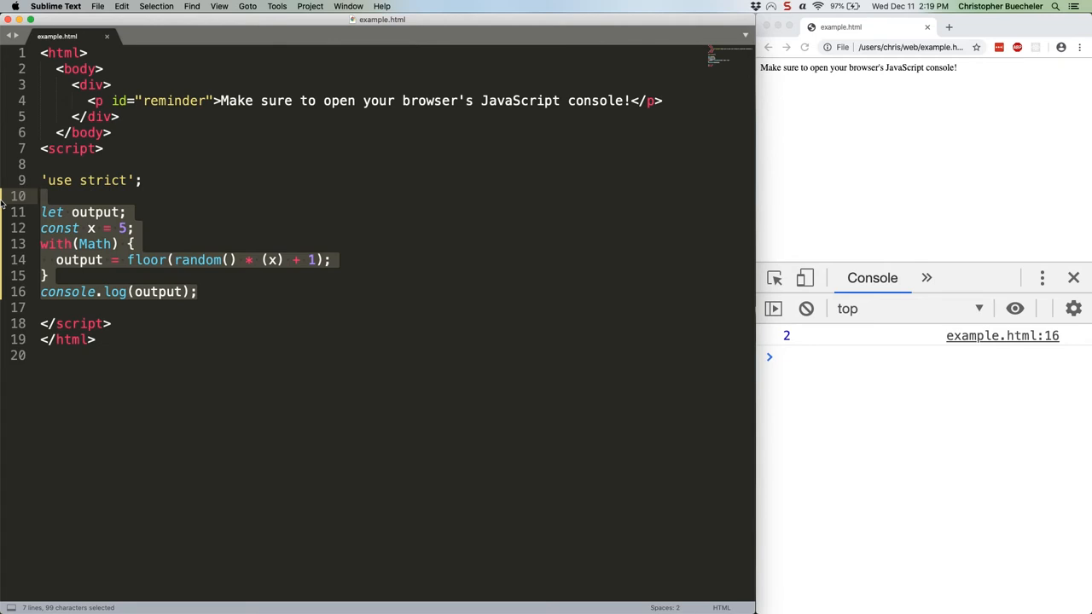
text(var y = 10;)
text(console.log(eval('var y = 32; y;'));)
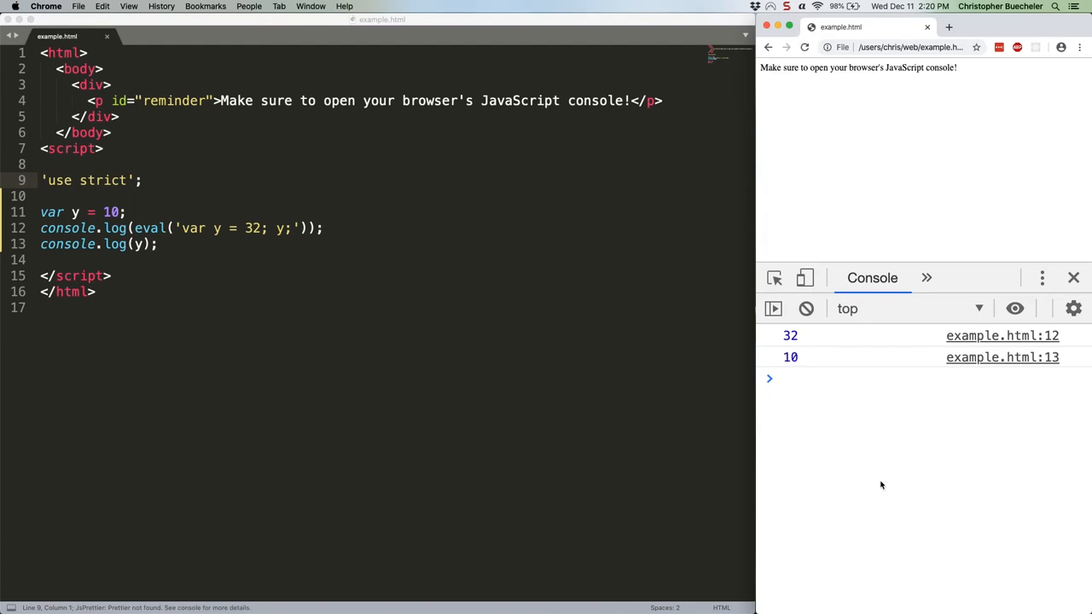
click(802, 378)
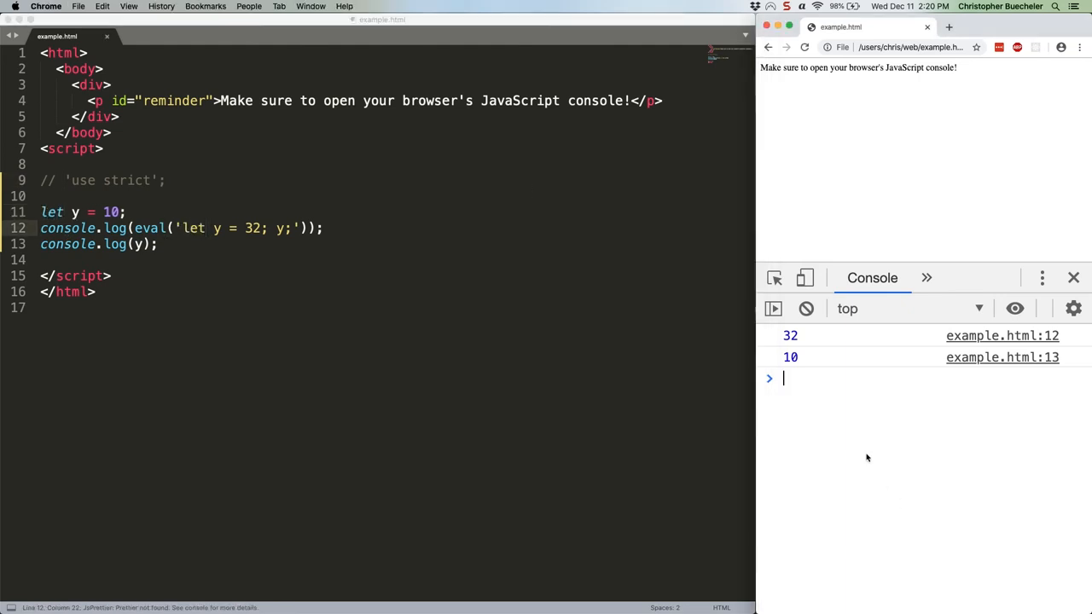
Step: Re-enable 'use strict' and declare const tempVariable = 10 in place of the eval code
click(470, 257)
text(console.l)
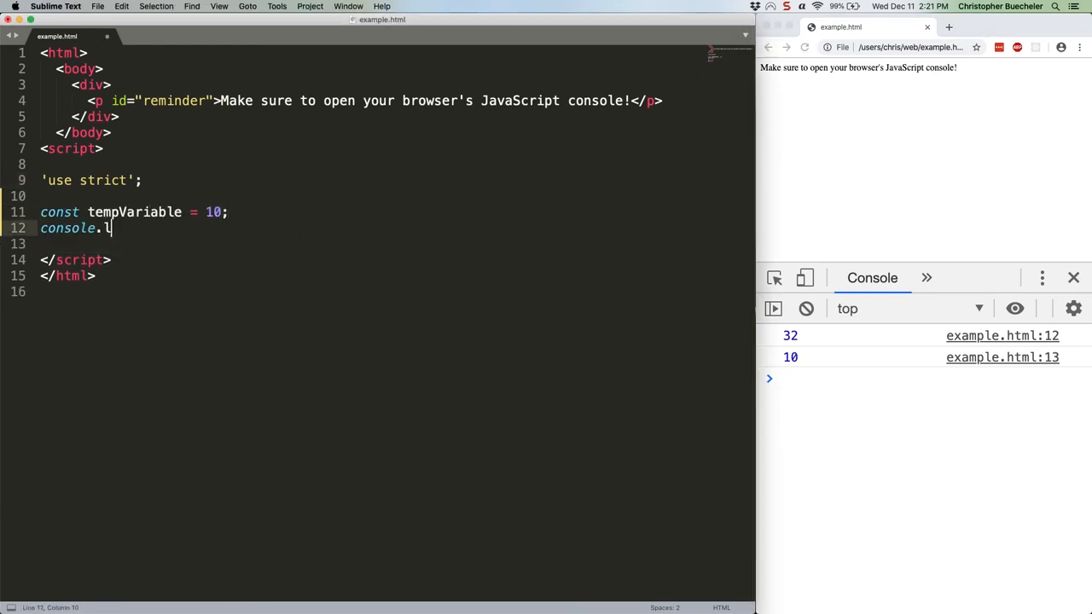
Step: Log 'I only need tempVariable for this one line...', delete tempVariable, log it again, and comment 'use strict'
text(og('I only need tempVariable for this one line. The c'))
click(398, 244)
text(delete tempVariable;)
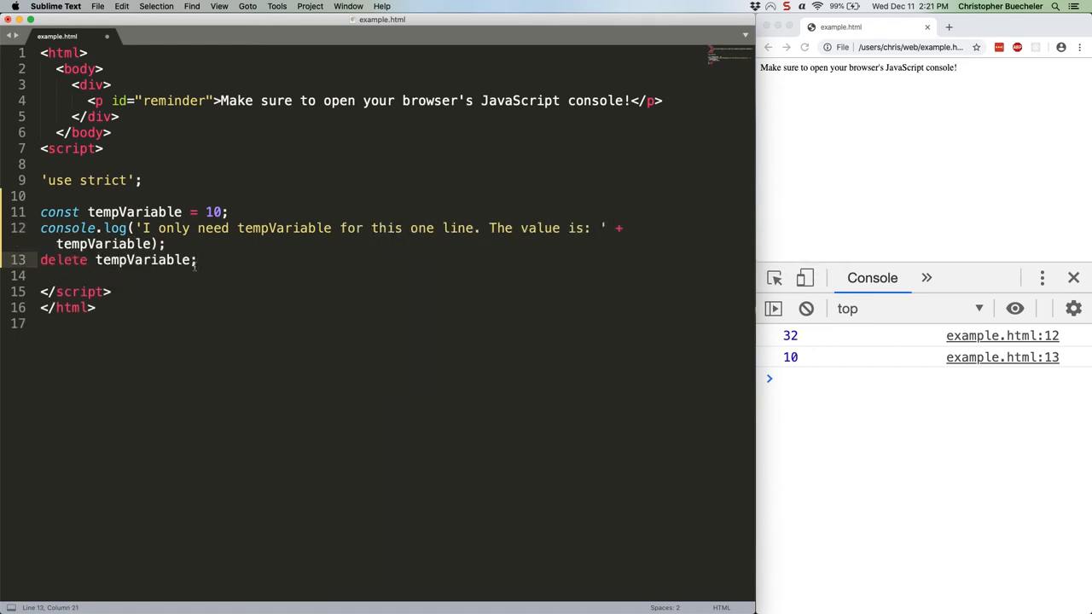
text(console.log(tempVariable);)
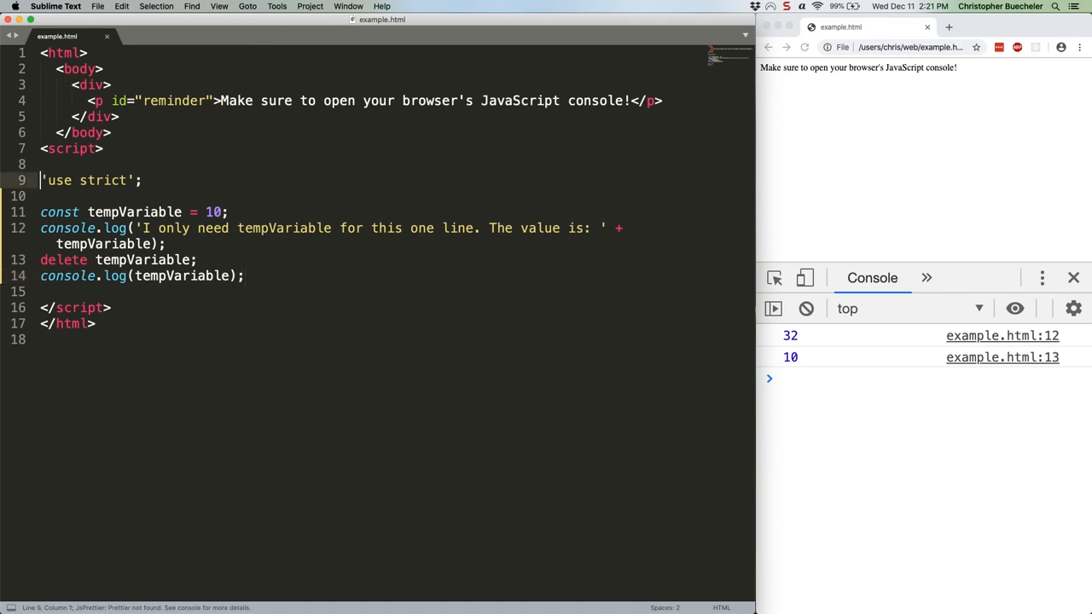
text(//)
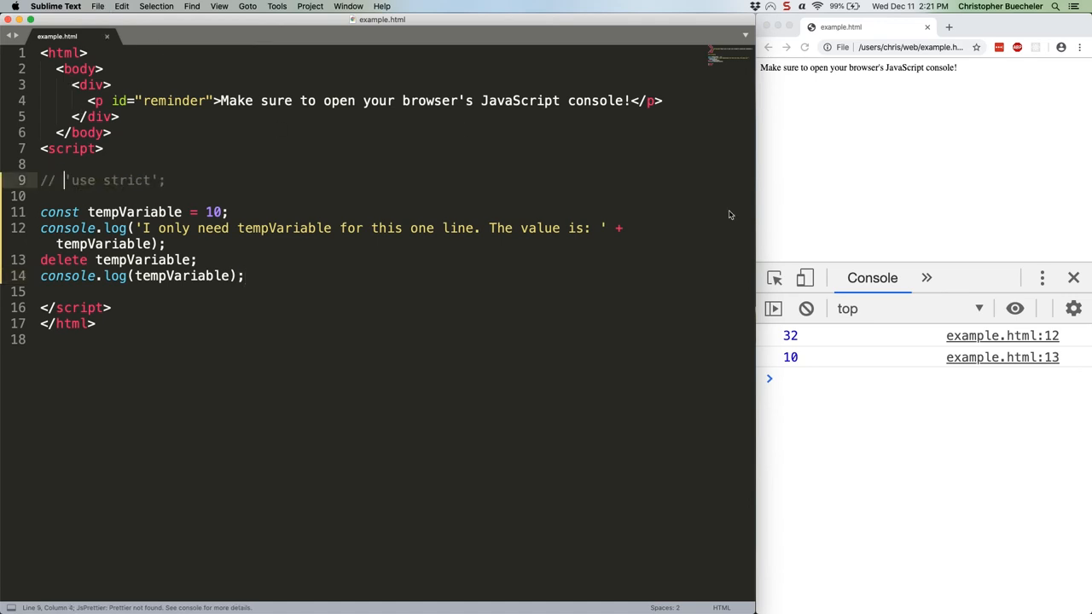